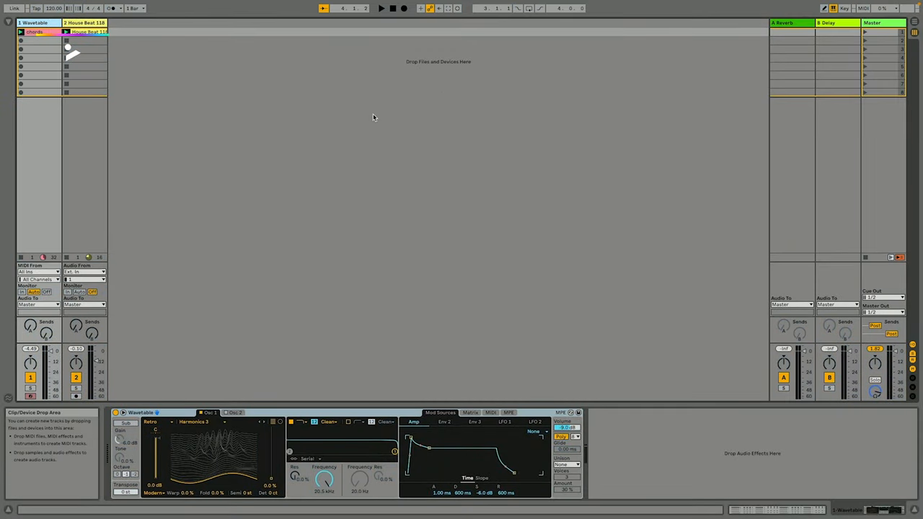
# Step: Enter MIDI map mode from the MIDI switch, showing the empty MIDI Mappings list
pyautogui.write('beat')
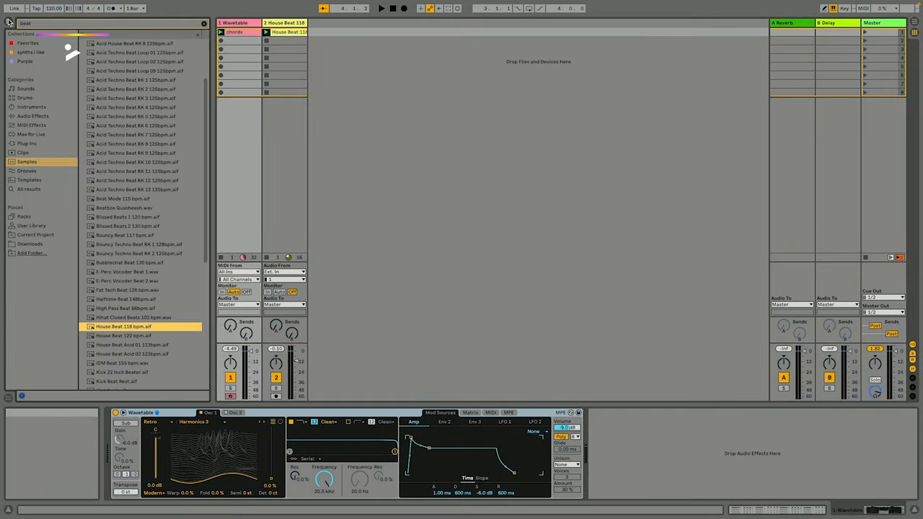
pyautogui.click(863, 8)
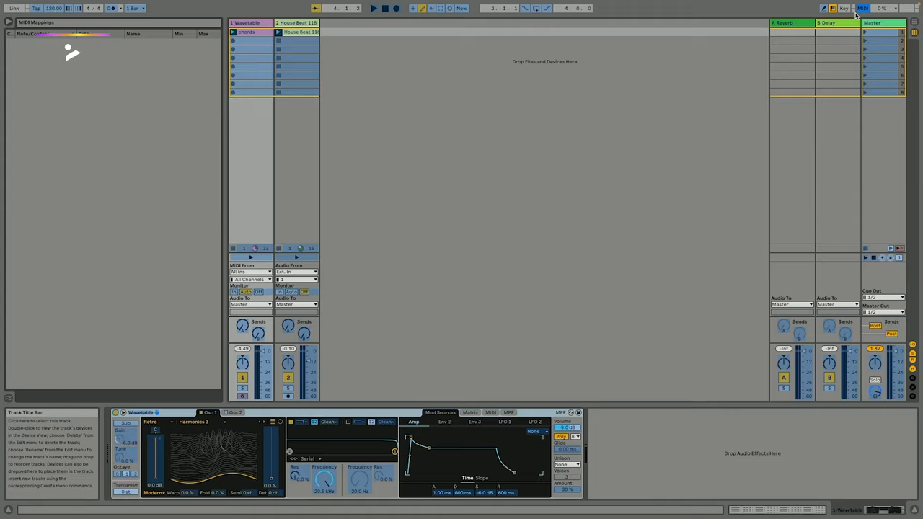
# Step: Switch MIDI map mode off and return to the normal session view
pyautogui.click(863, 9)
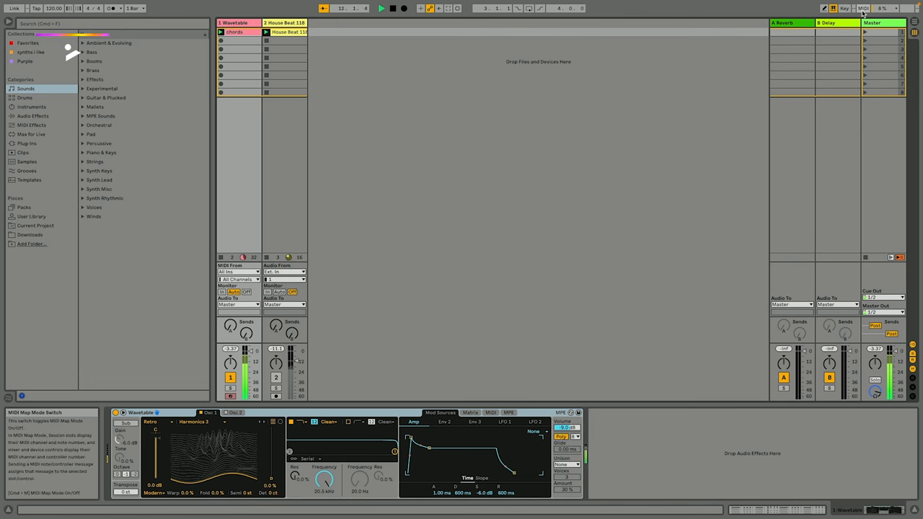
# Step: Switch MIDI map mode back on with the empty MIDI Mappings list showing
pyautogui.click(863, 9)
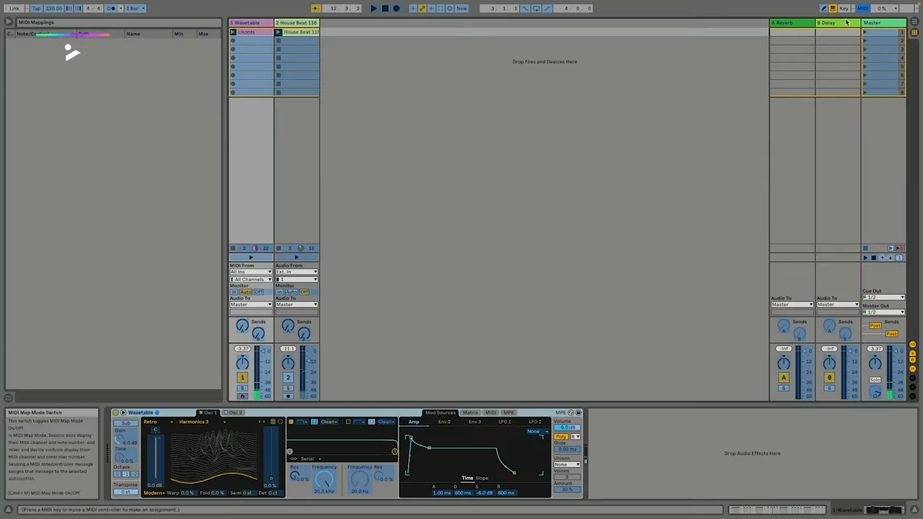
pyautogui.moveTo(324, 478)
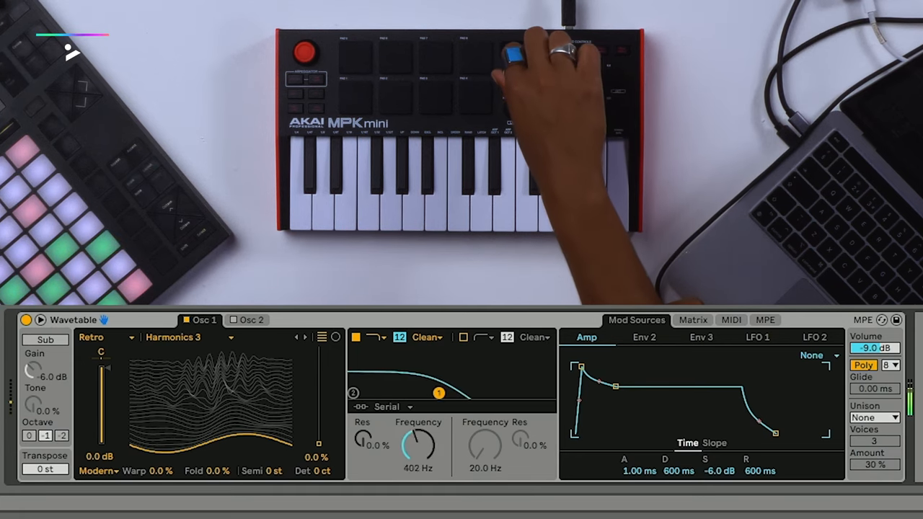
# Step: Sweep Wavetable's Filter 1 Frequency from the CC 70 knob to around 402 Hz
pyautogui.moveTo(418, 444); pyautogui.dragTo(421, 433)
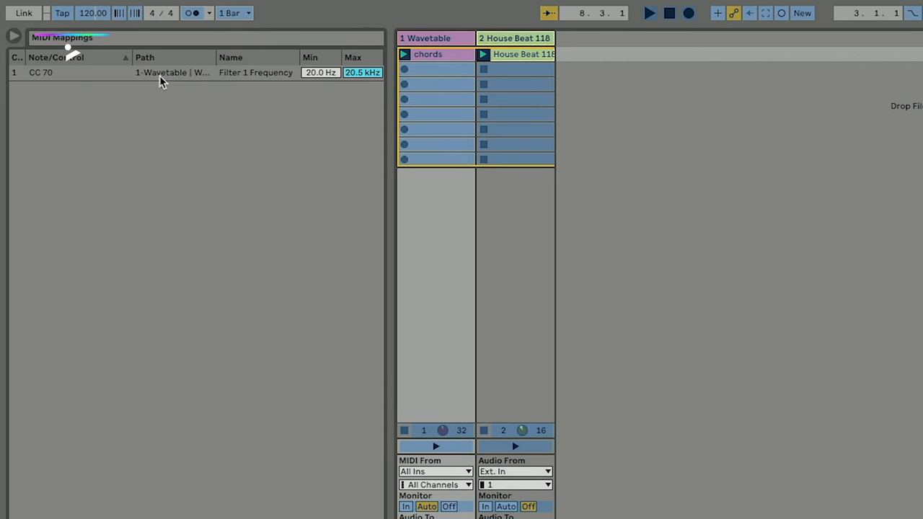
pyautogui.moveTo(165, 79)
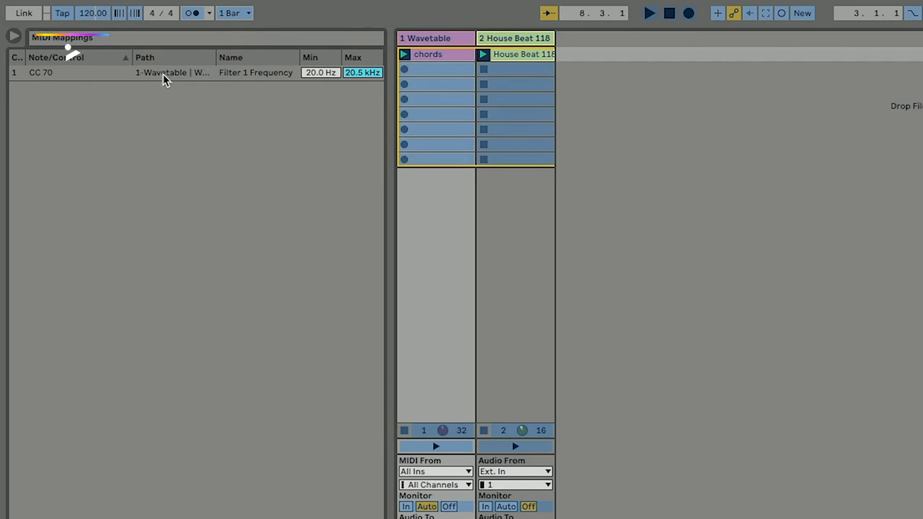
pyautogui.moveTo(238, 78)
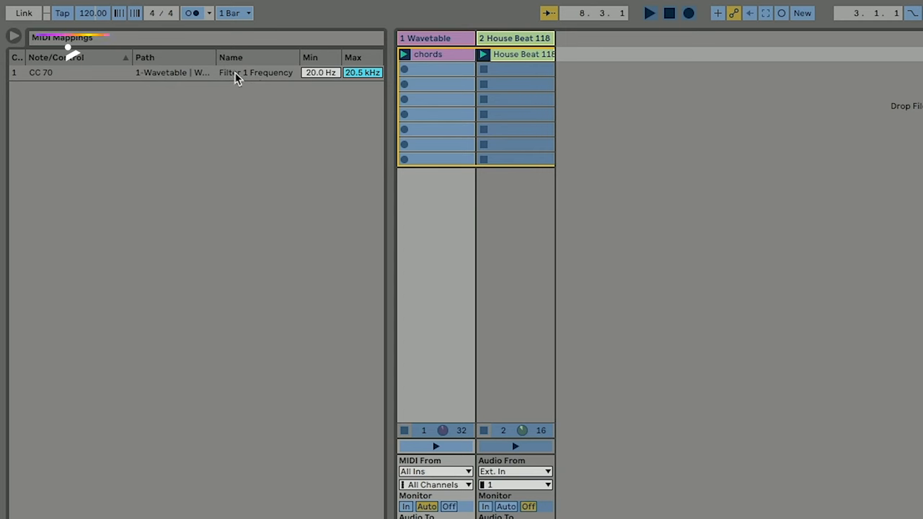
pyautogui.moveTo(314, 89)
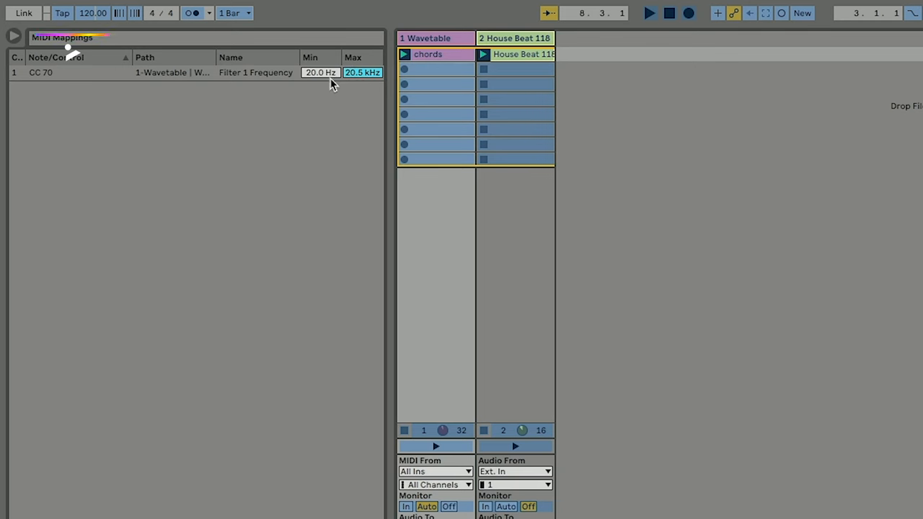
pyautogui.moveTo(364, 64)
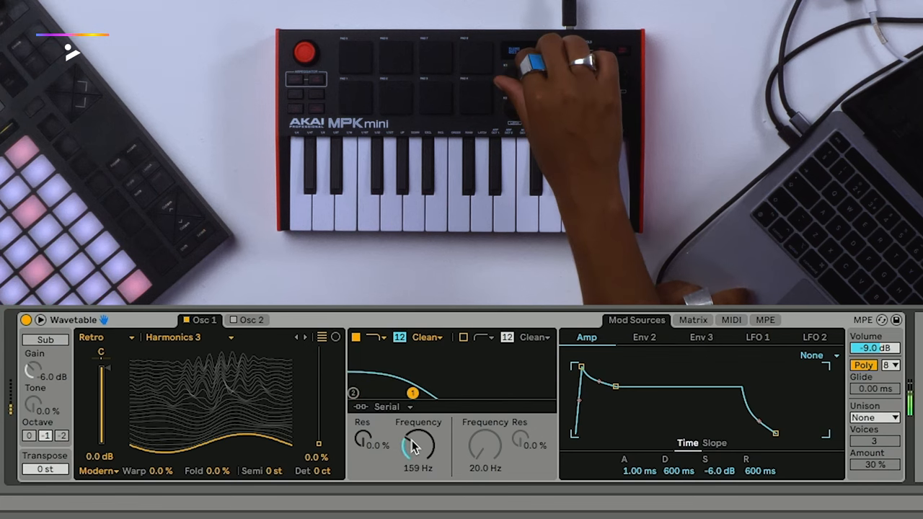
# Step: Sweep Filter 1 Frequency up to about 7.26 kHz and back down to 151 Hz
pyautogui.moveTo(418, 445); pyautogui.dragTo(418, 433)
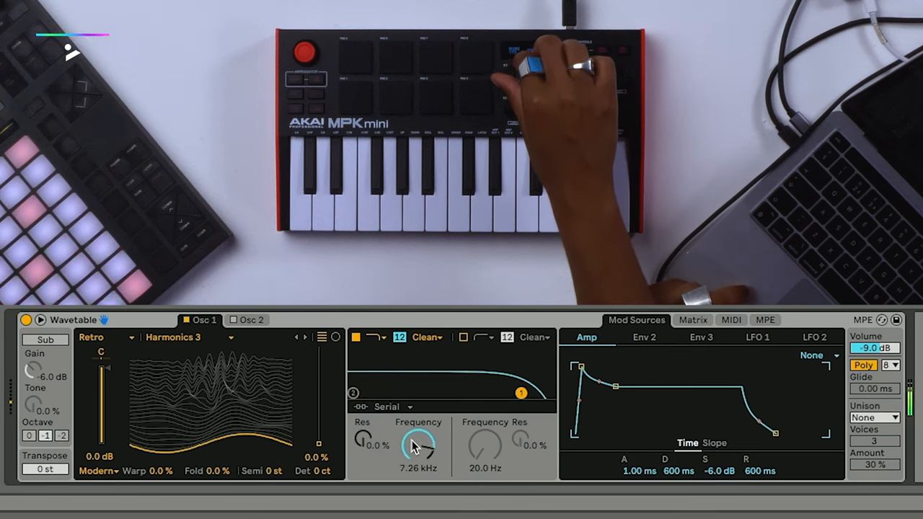
pyautogui.moveTo(419, 446); pyautogui.dragTo(415, 459)
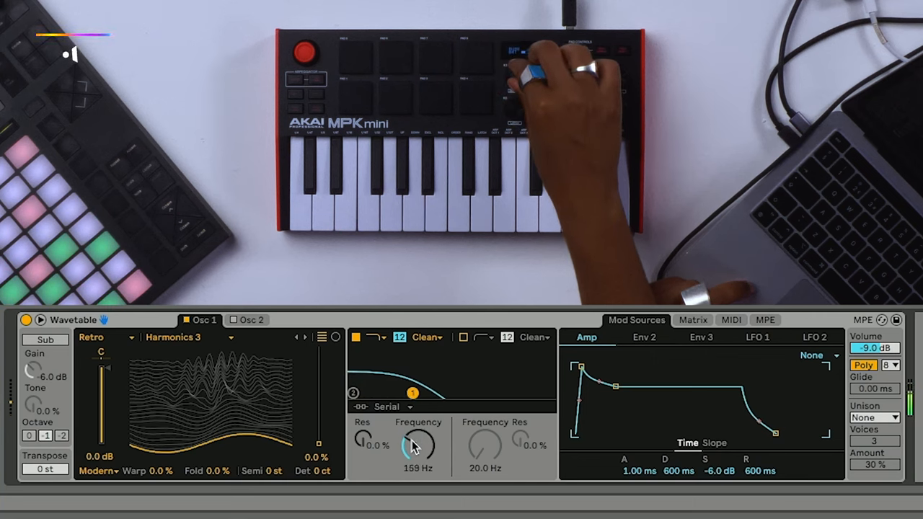
pyautogui.moveTo(418, 444); pyautogui.dragTo(419, 451)
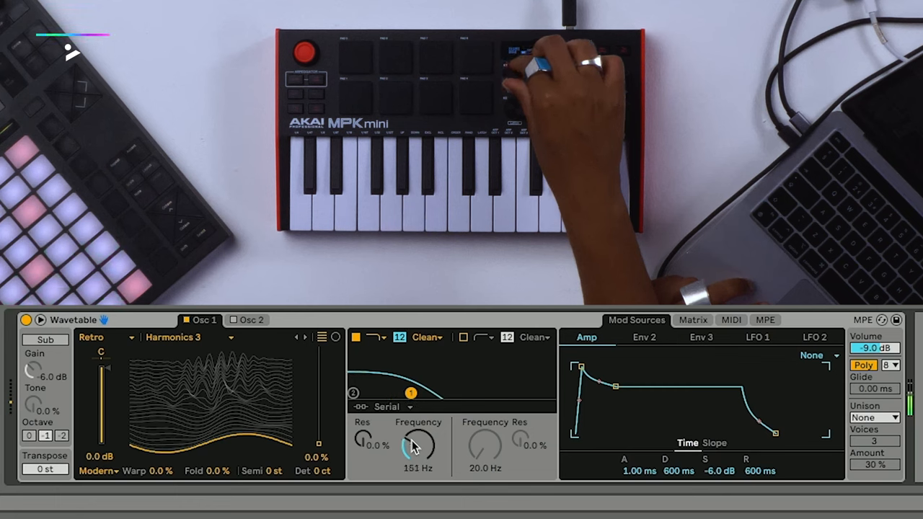
pyautogui.moveTo(419, 445); pyautogui.dragTo(421, 433)
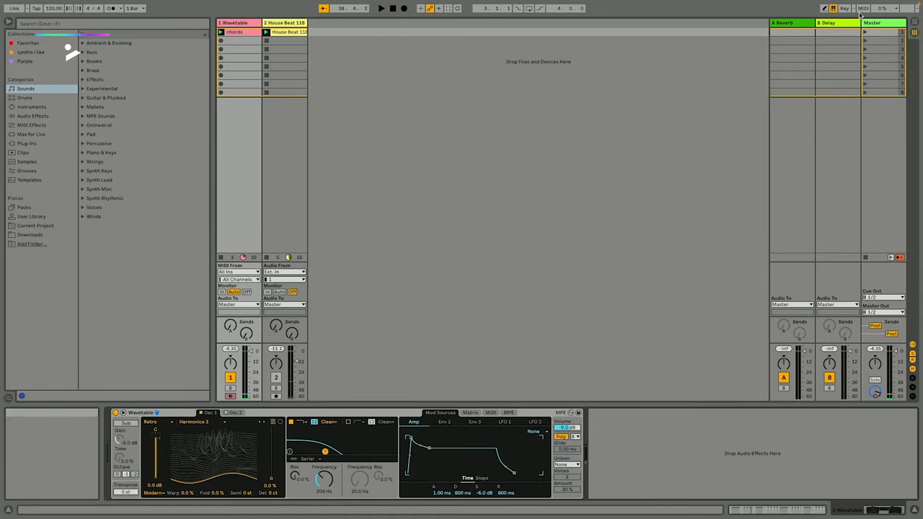
# Step: Enter MIDI map mode and select the Min field of the CC 70 Filter 1 Frequency mapping
pyautogui.click(863, 9)
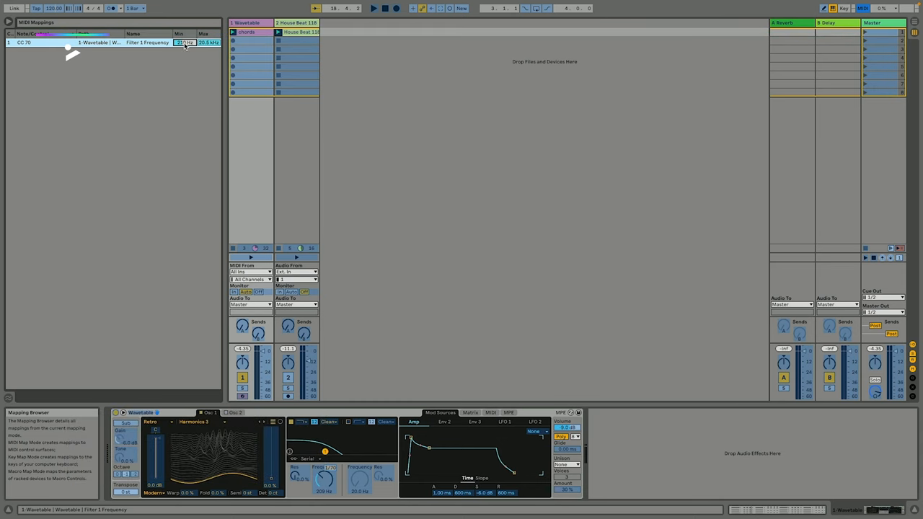
pyautogui.click(863, 9)
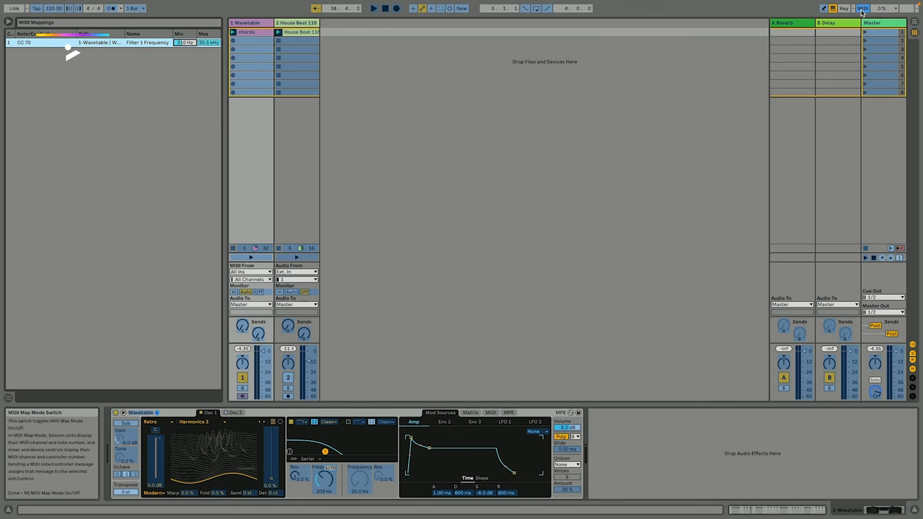